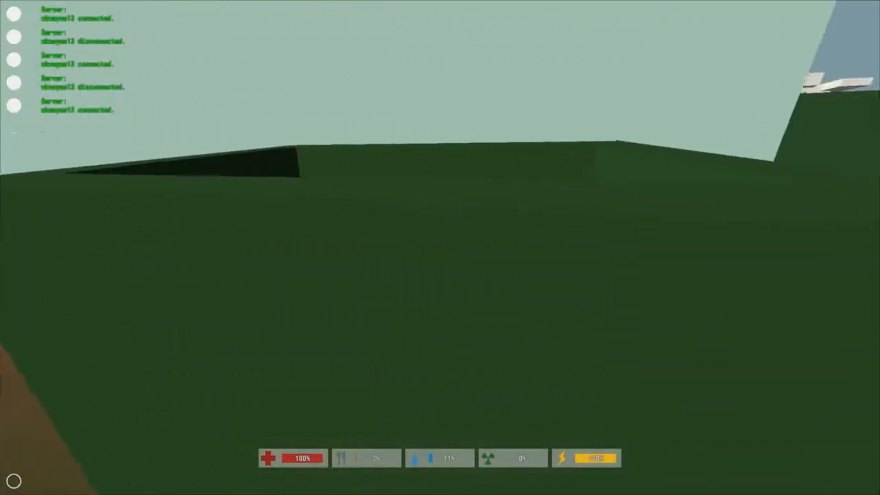
mouse_move(440, 247)
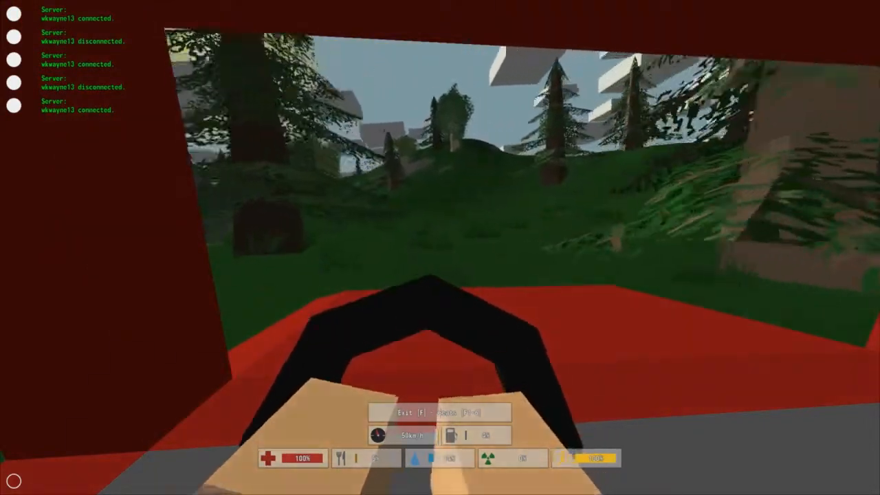
mouse_move(440, 247)
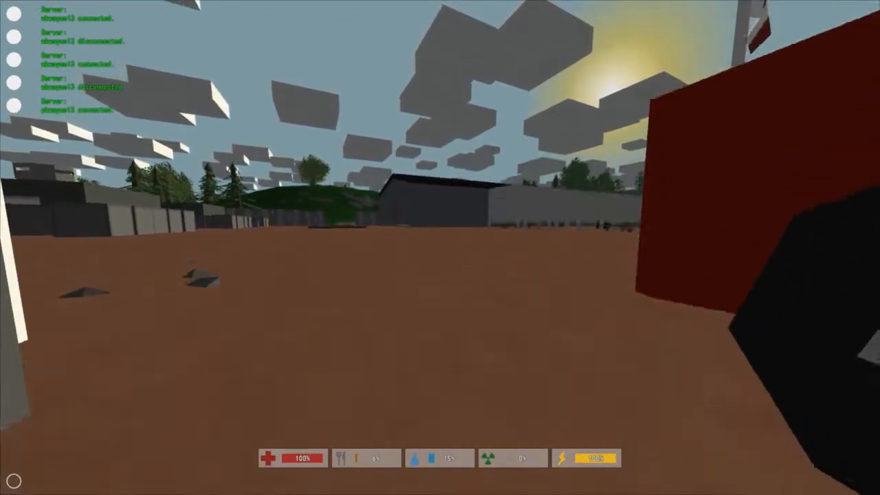
mouse_move(441, 248)
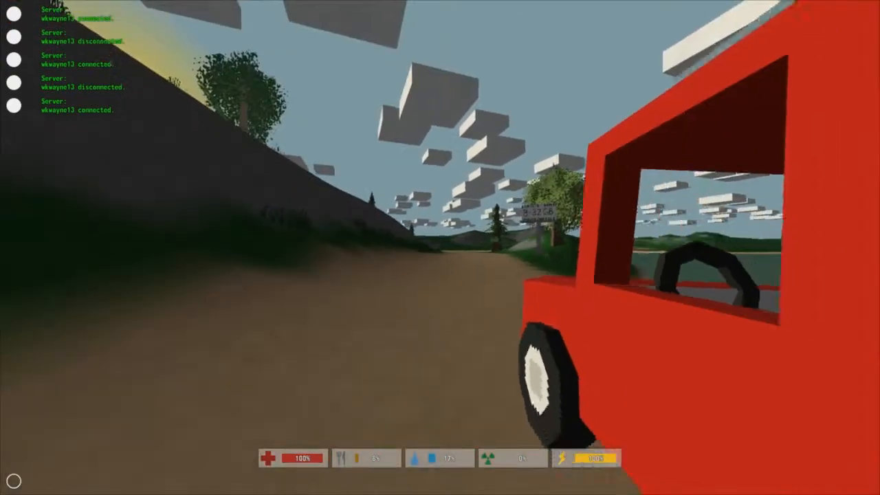
mouse_move(440, 247)
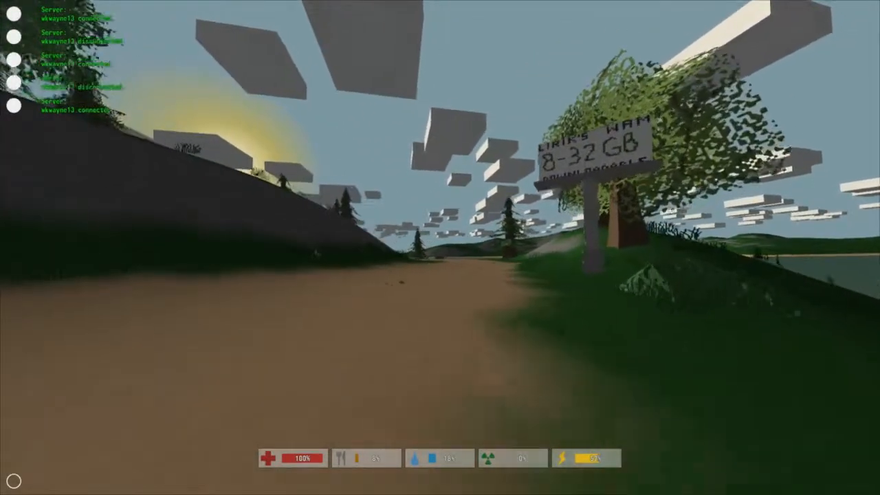
mouse_move(440, 247)
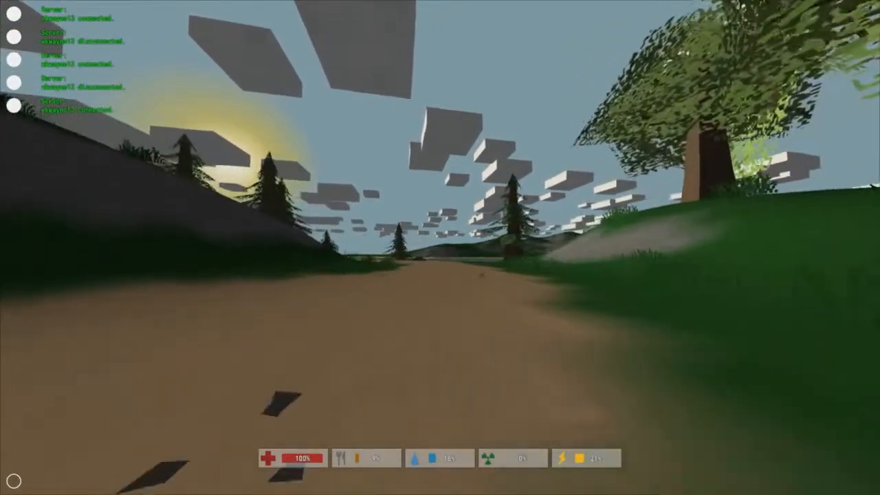
mouse_move(440, 248)
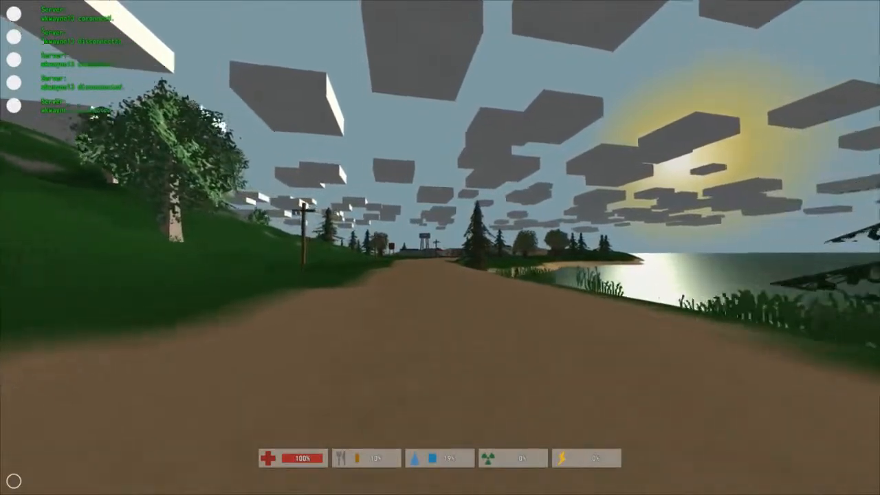
mouse_move(440, 247)
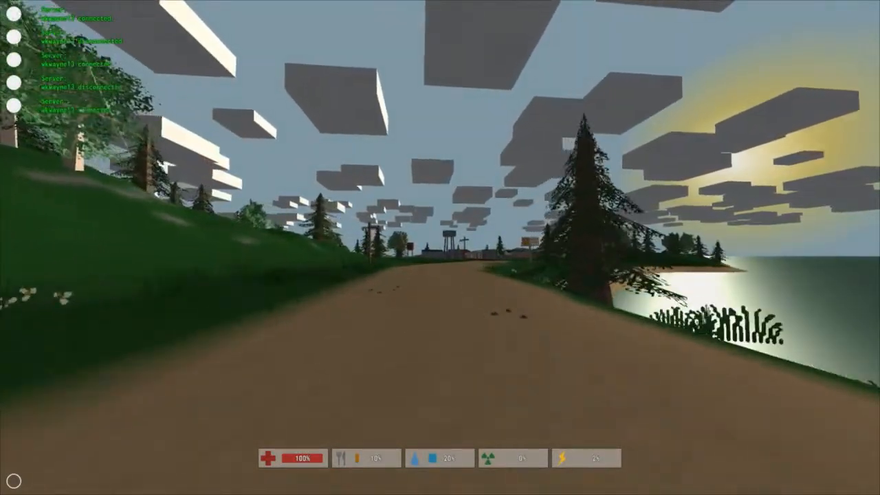
mouse_move(441, 248)
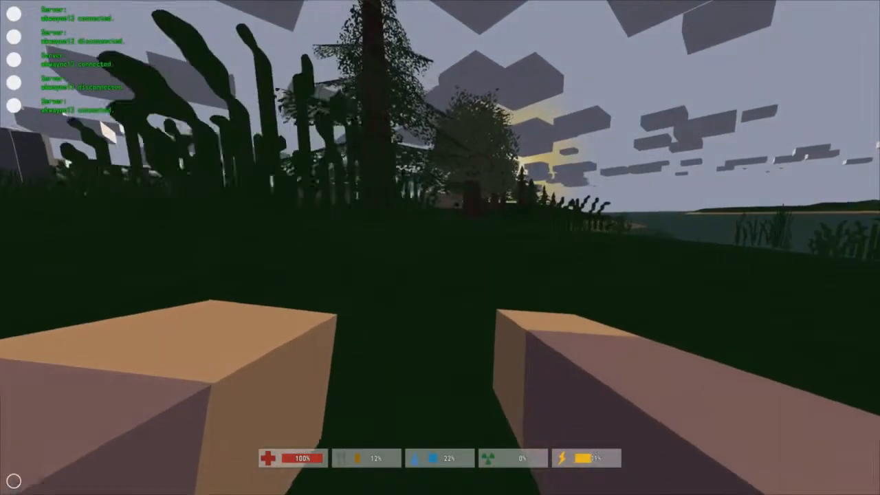
mouse_move(440, 248)
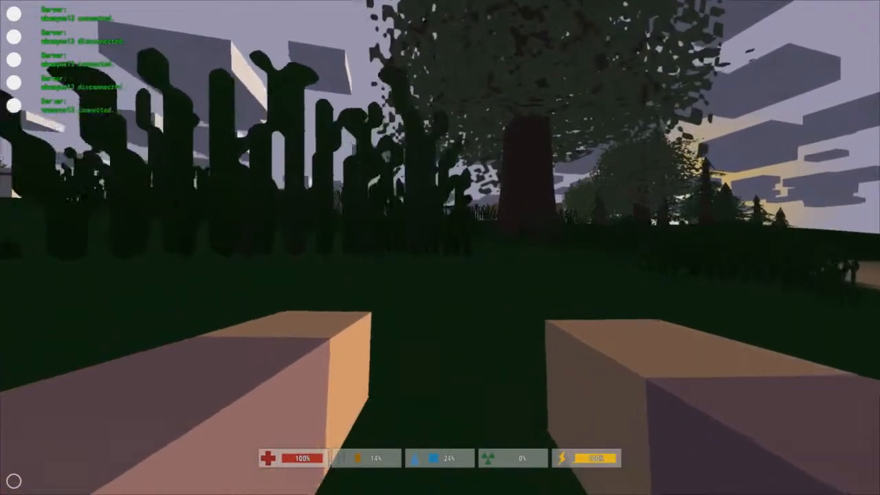
mouse_move(440, 248)
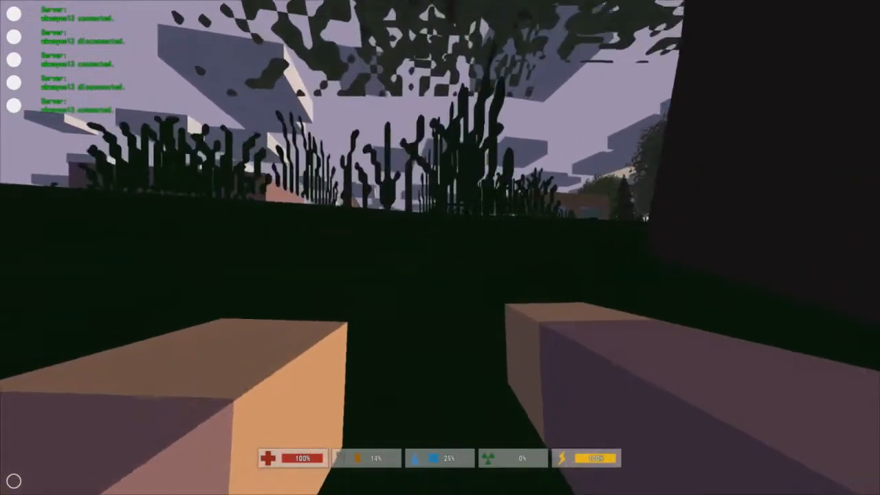
mouse_move(440, 247)
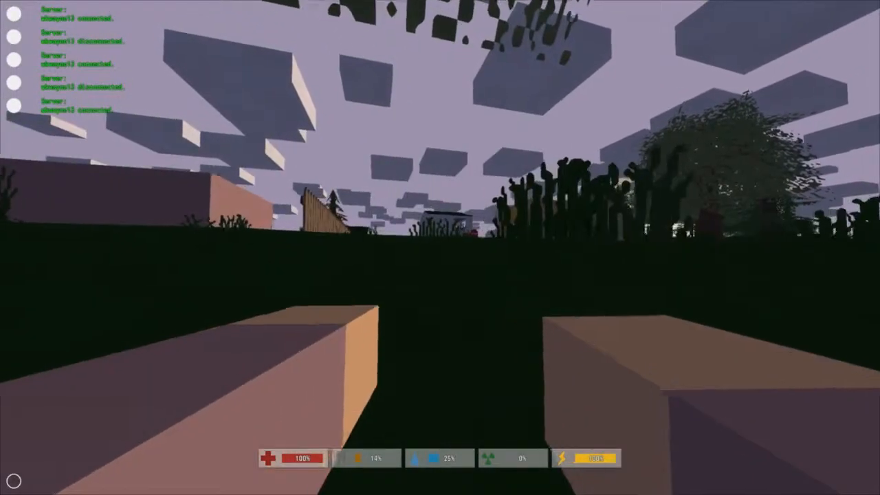
mouse_move(440, 247)
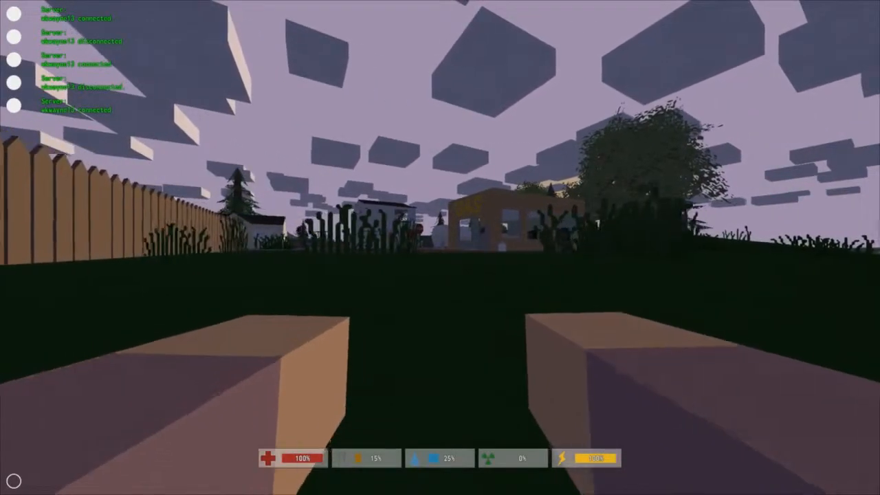
mouse_move(440, 247)
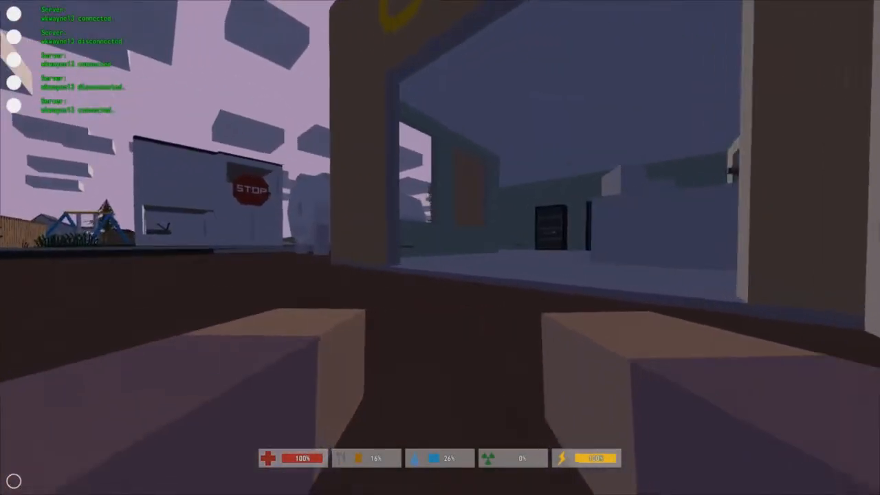
mouse_move(440, 248)
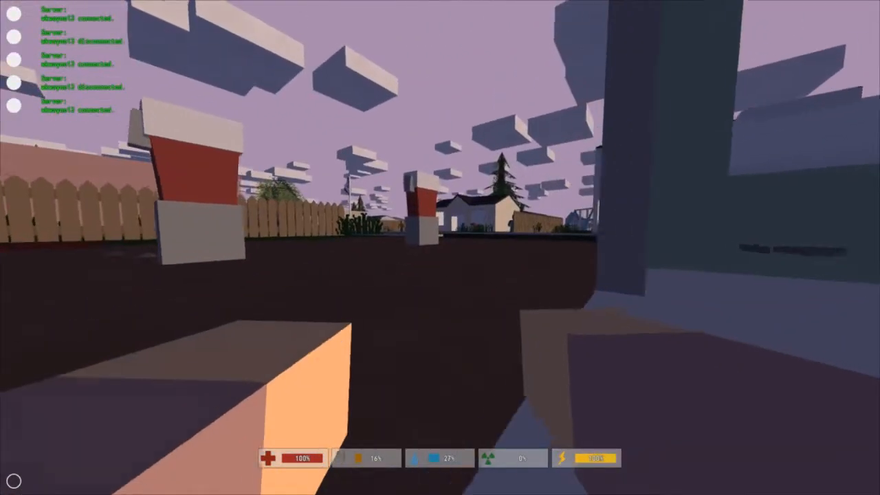
mouse_move(440, 248)
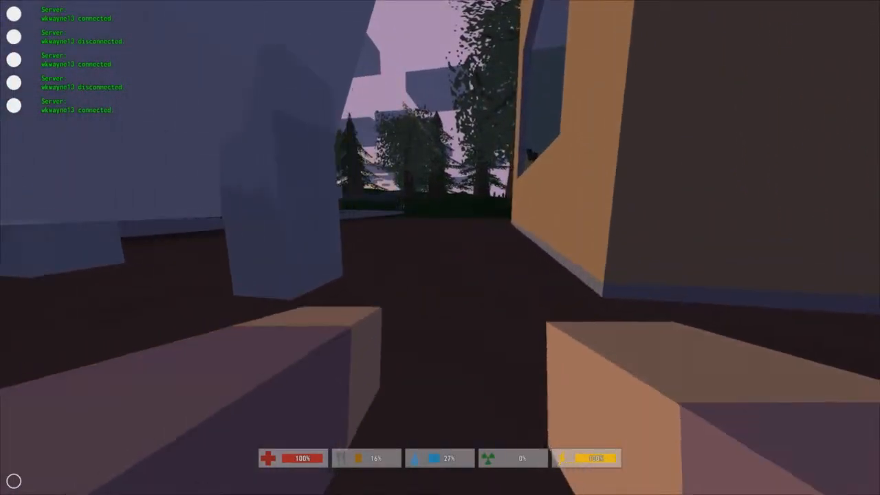
mouse_move(440, 247)
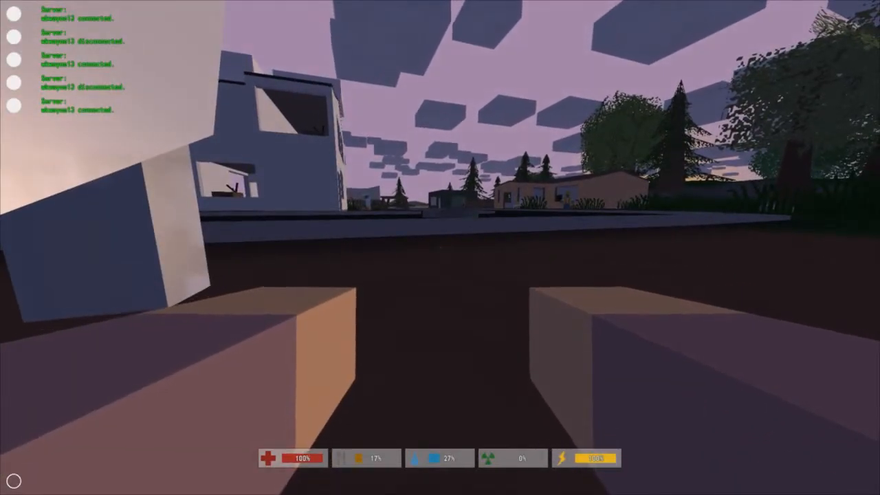
mouse_move(440, 247)
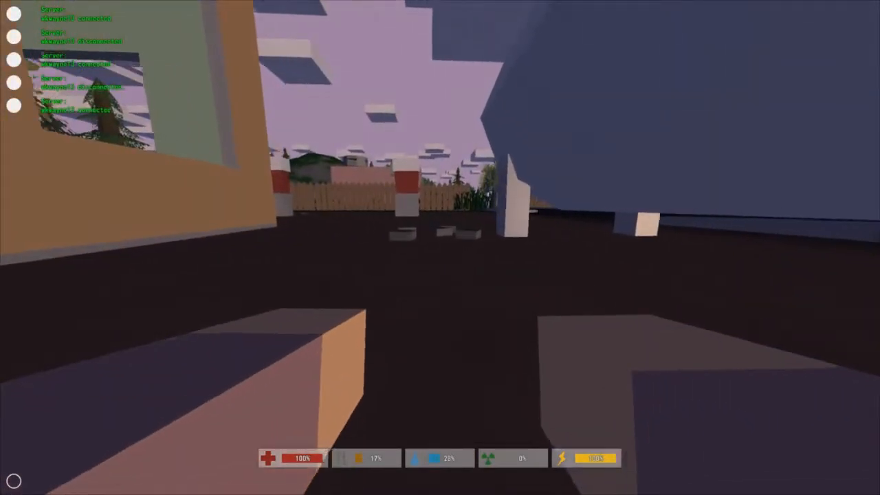
mouse_move(440, 247)
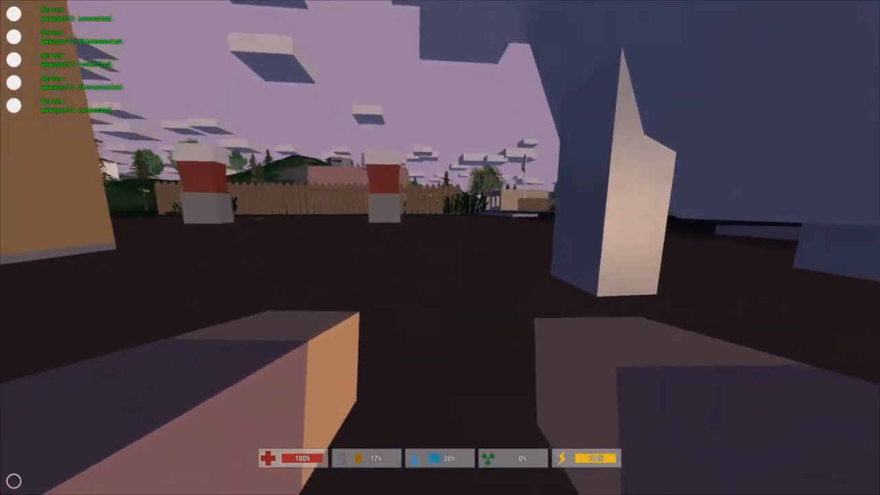
mouse_move(440, 248)
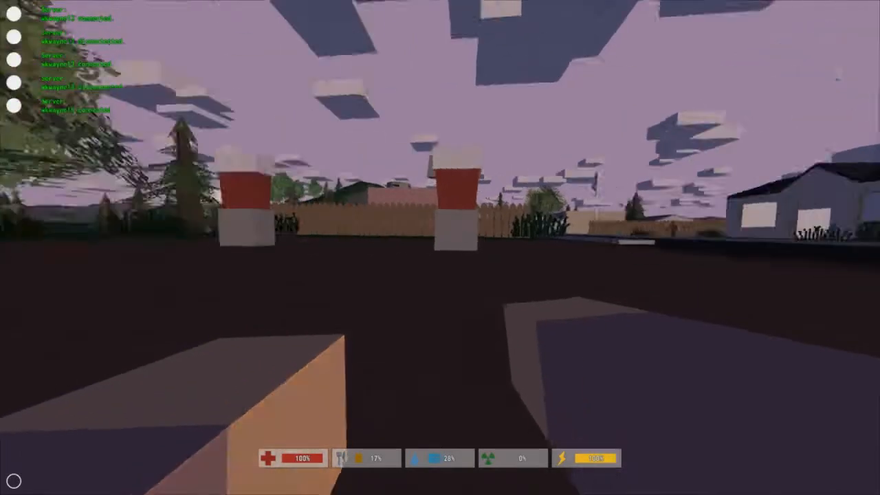